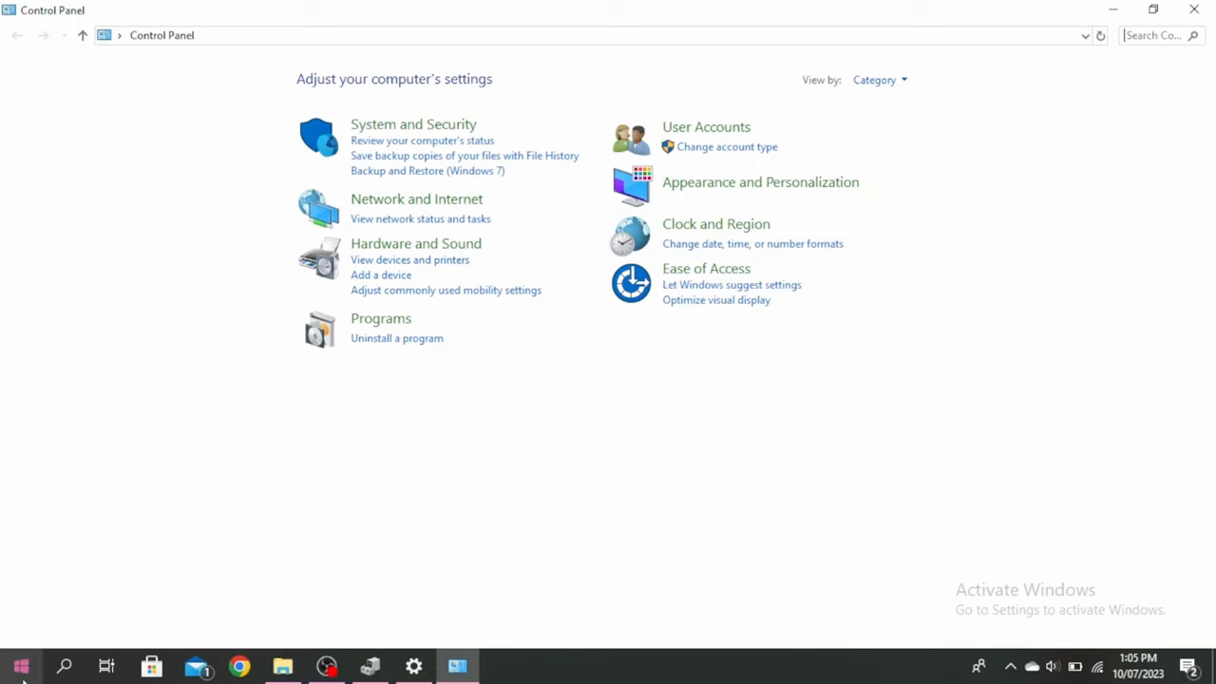
mouse_move(879, 80)
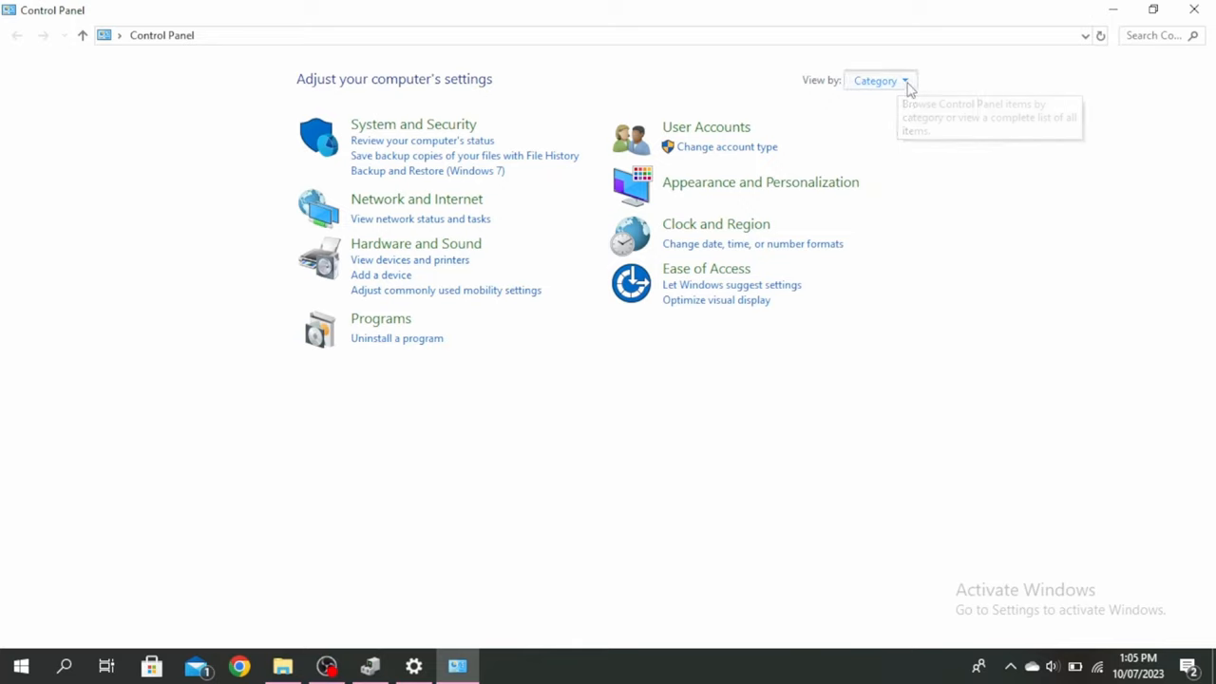
Step: Show all Control Panel items as Large icons and reach the Mouse settings
click(879, 80)
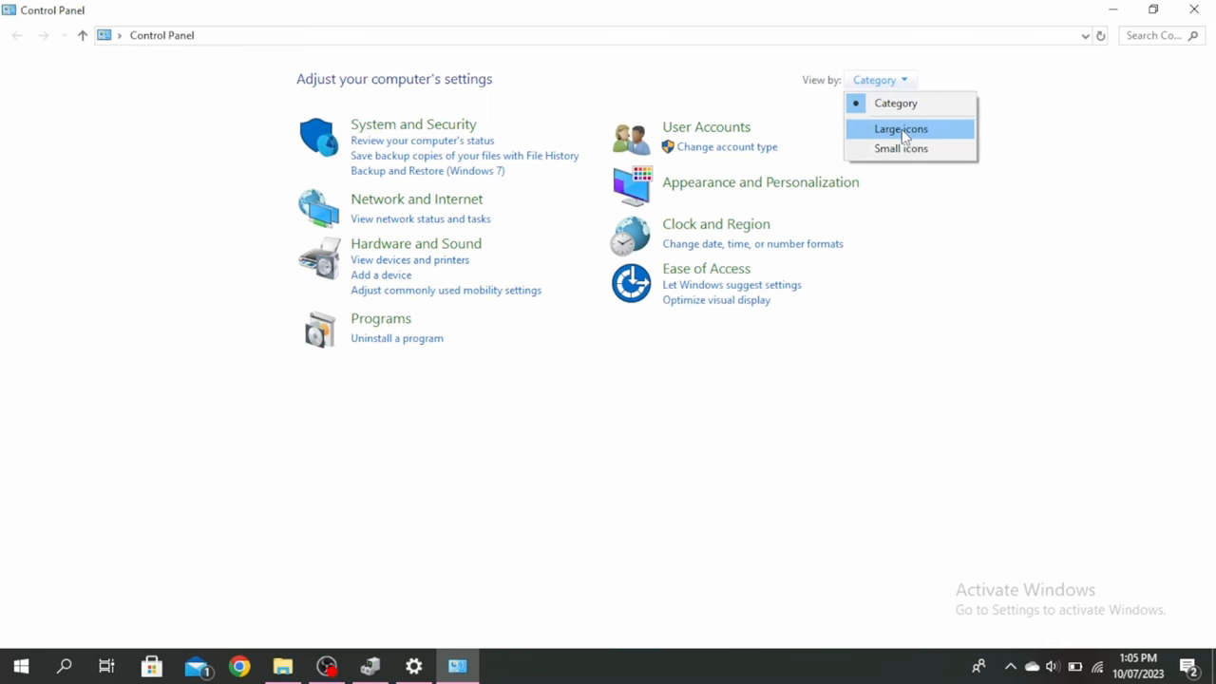
click(899, 128)
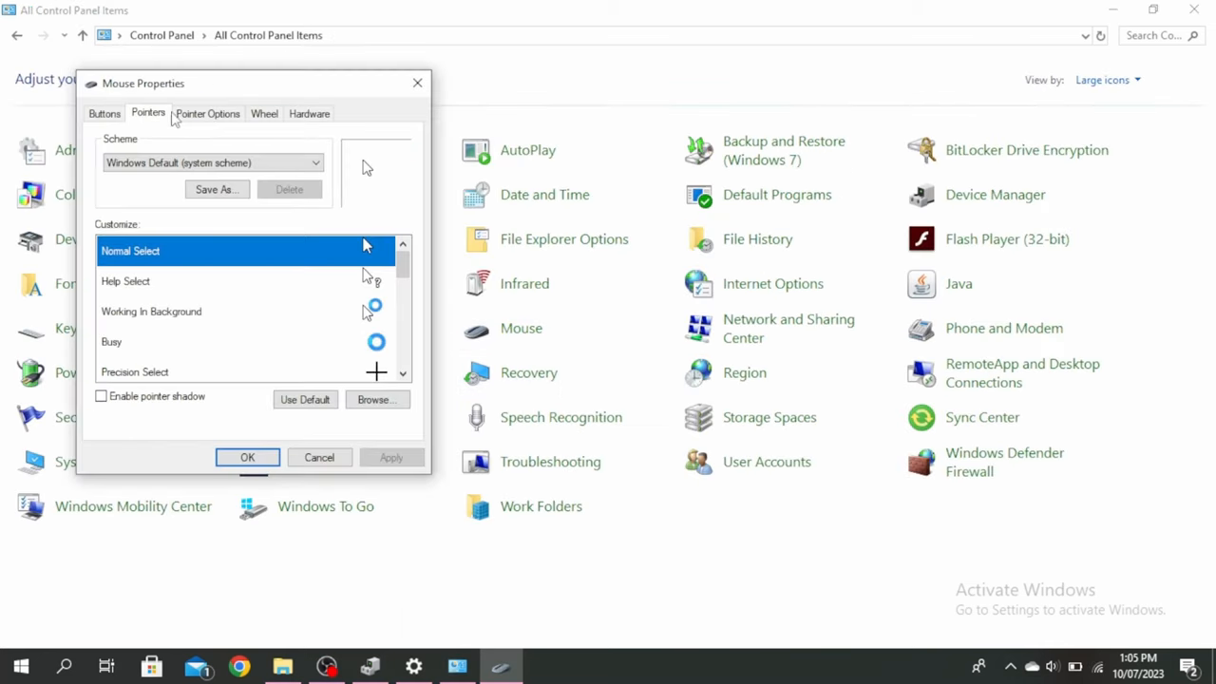
Step: Confirm Display pointer trails is unchecked on Pointer Options and accept with OK
click(207, 113)
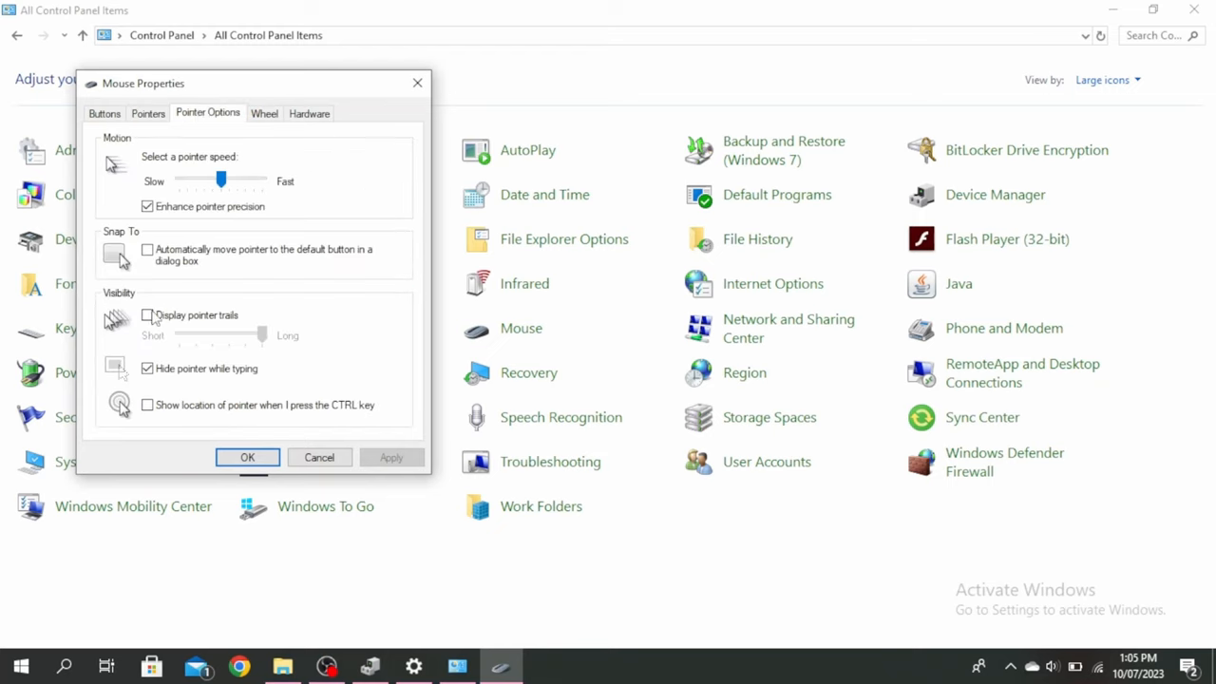
mouse_move(171, 330)
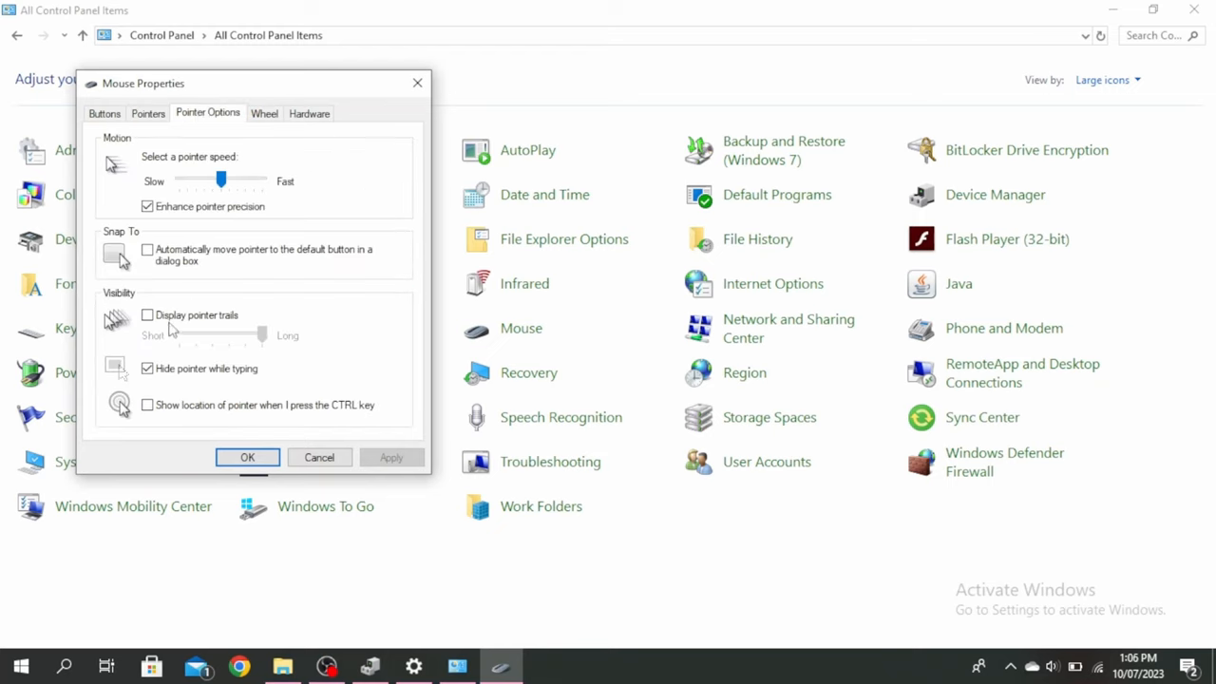
mouse_move(147, 314)
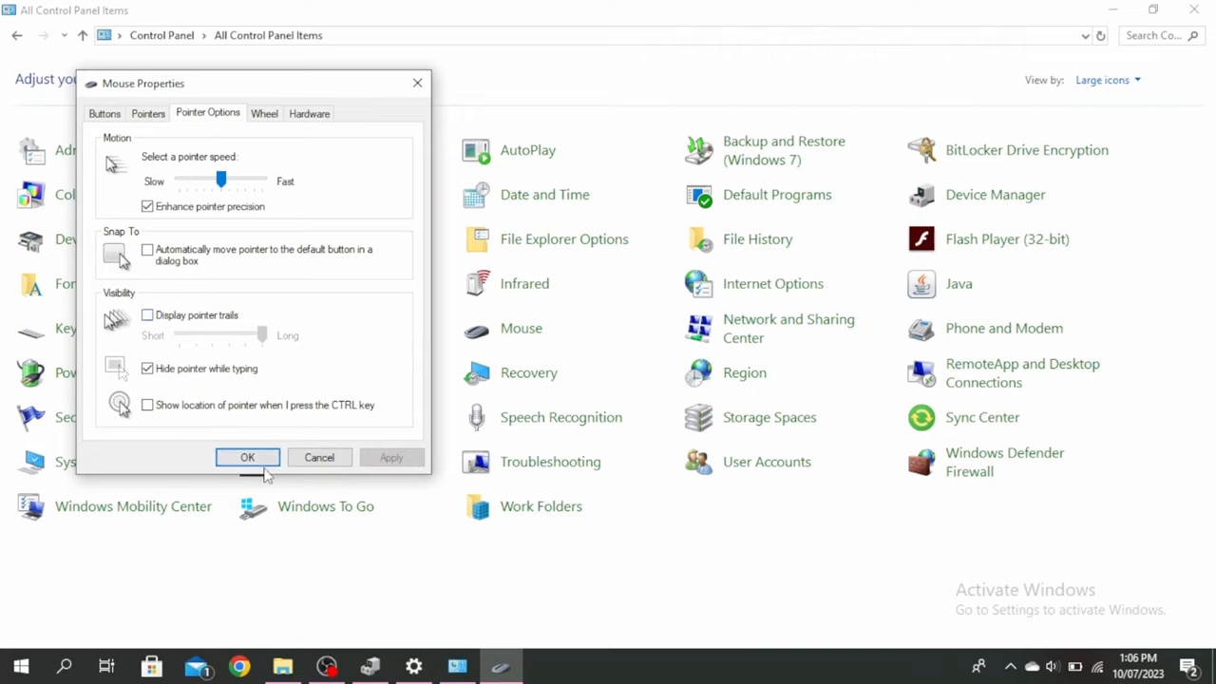
click(247, 457)
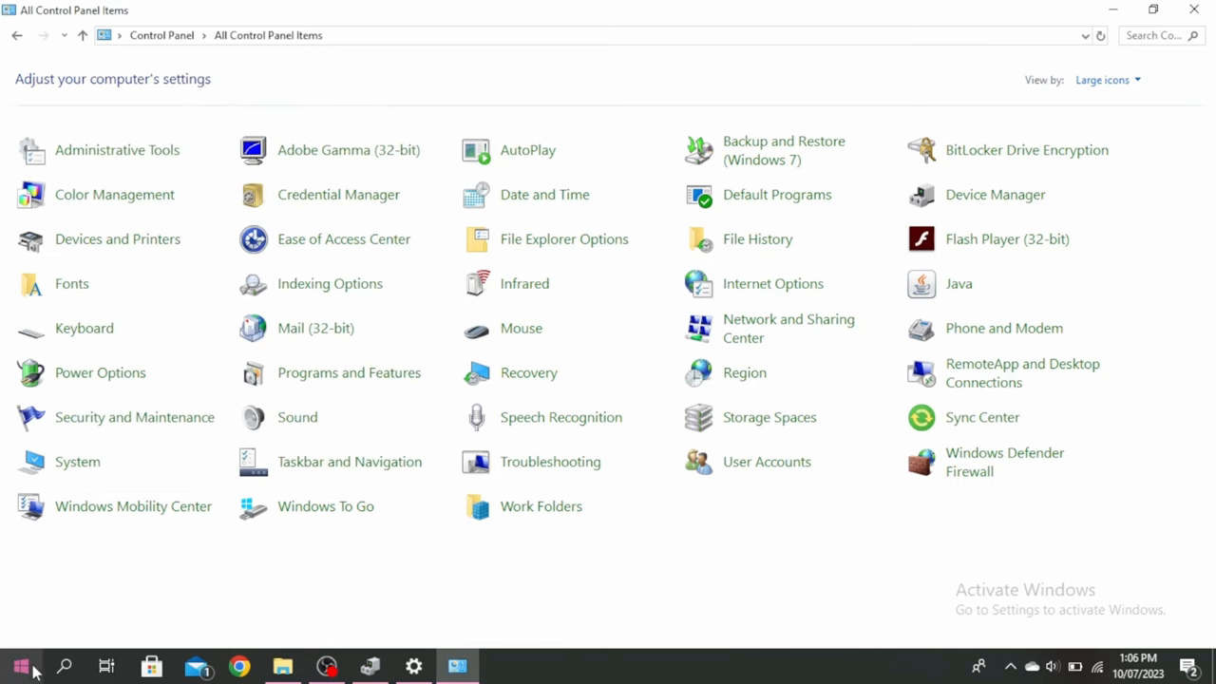
Step: Keep the Display scale for text and apps at 100% (Recommended) in System settings
click(21, 665)
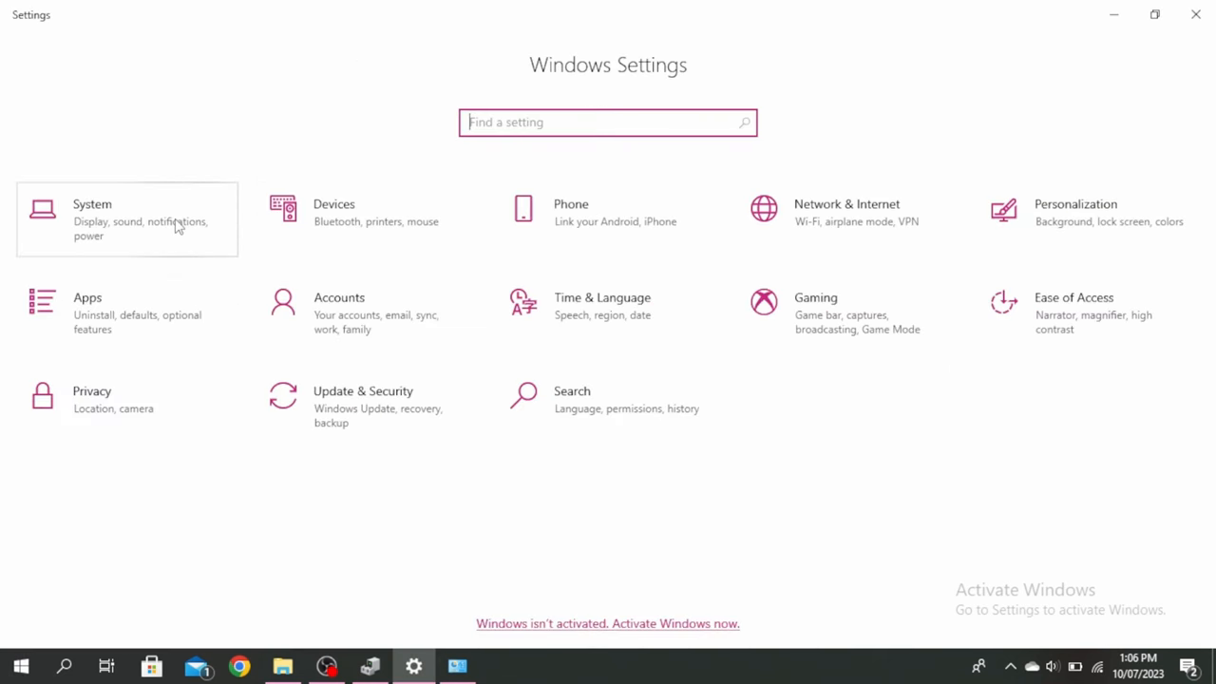
click(92, 204)
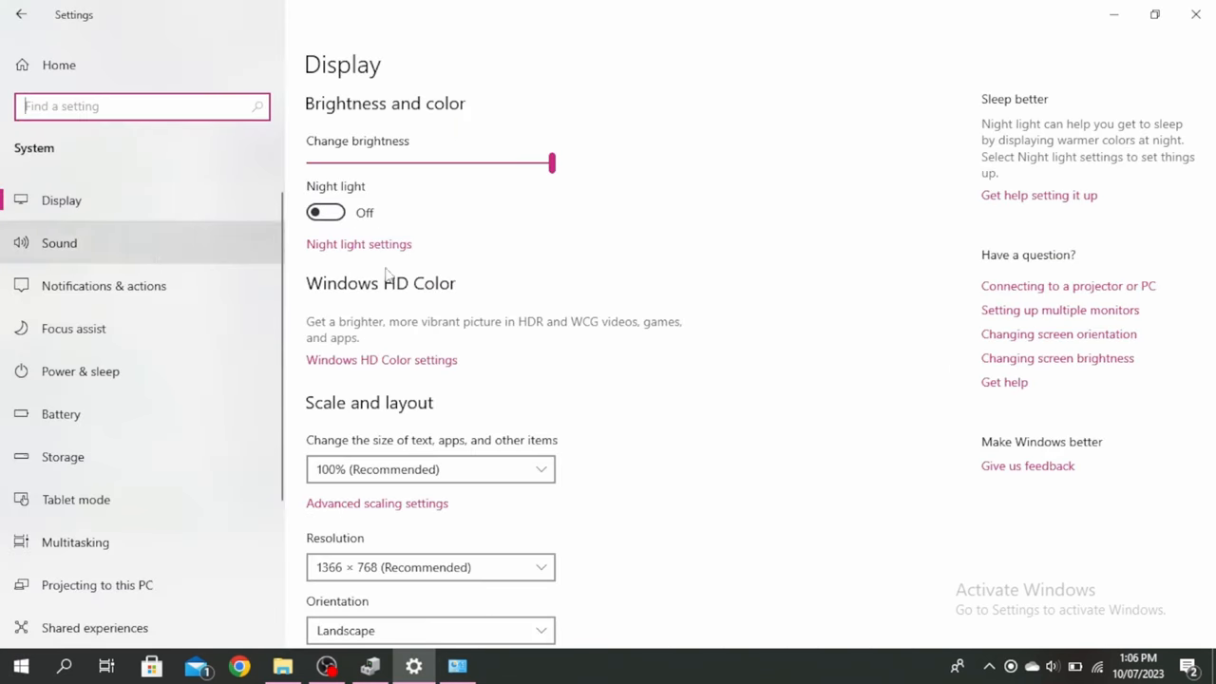
mouse_move(236, 438)
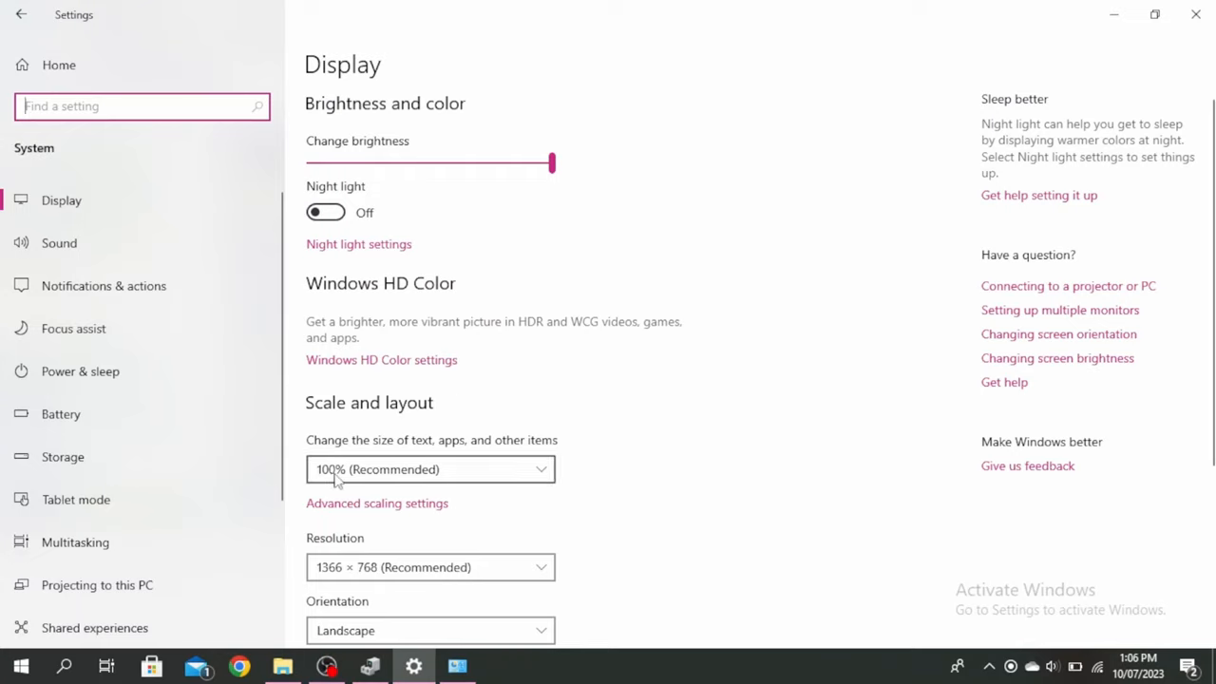
mouse_move(517, 473)
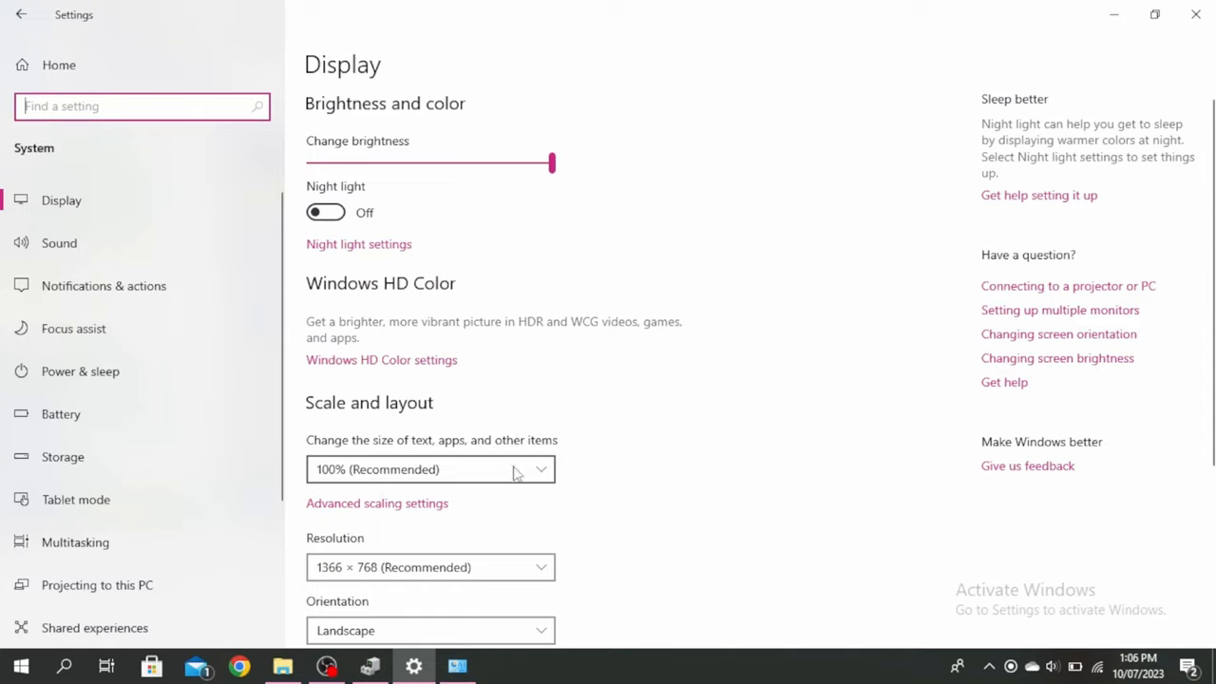
click(430, 468)
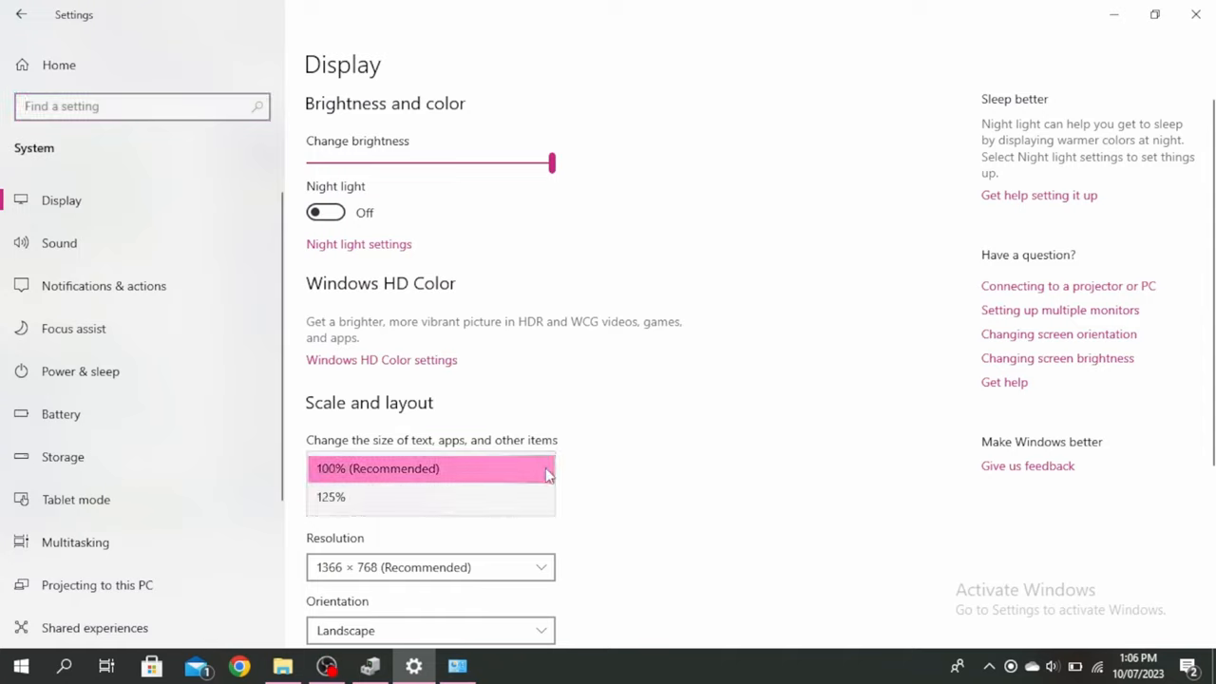
mouse_move(446, 468)
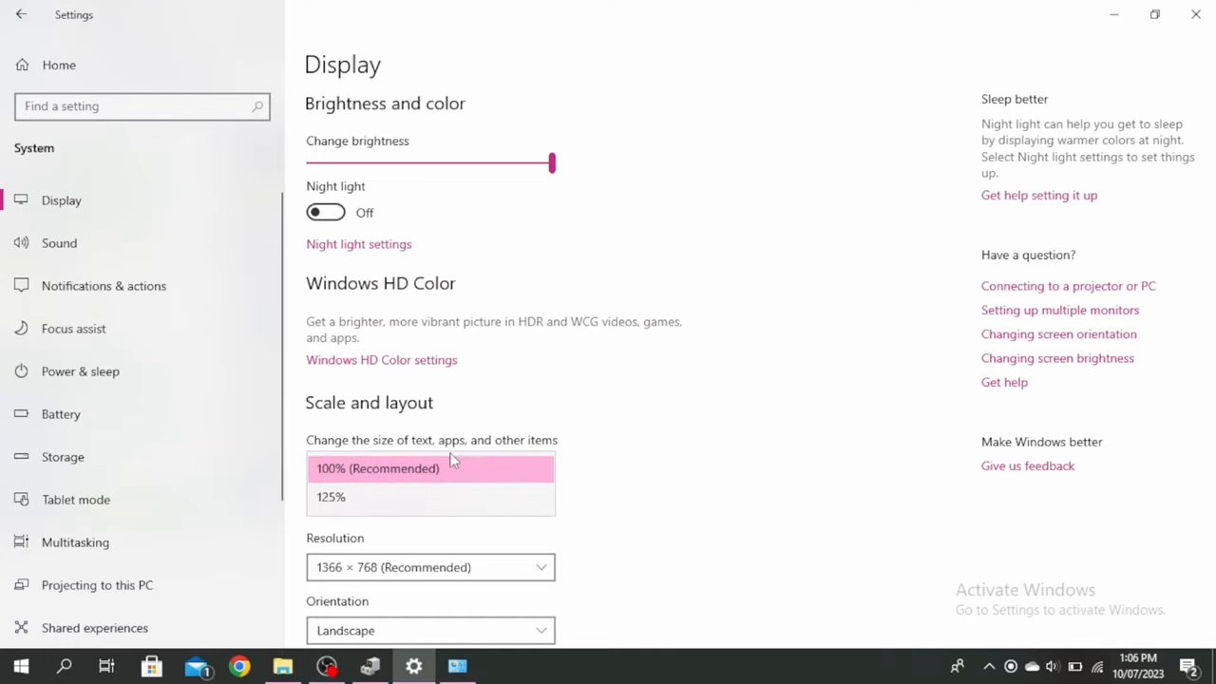
click(377, 469)
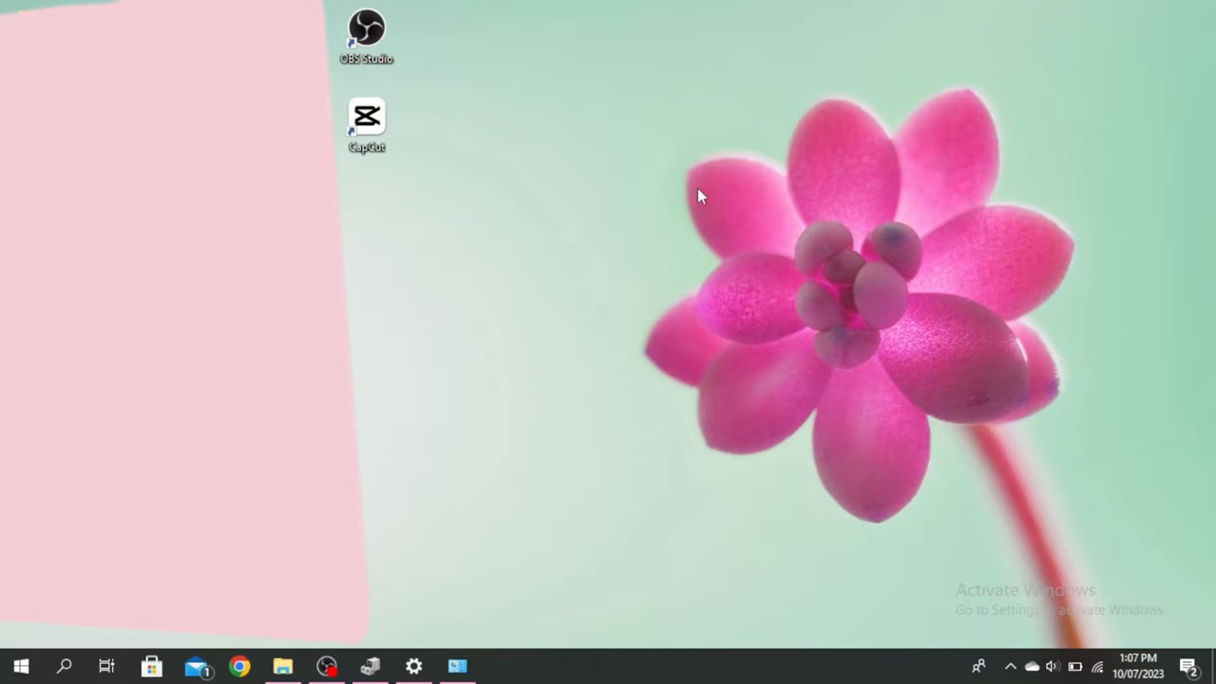
Step: Show the CapCut desktop shortcut's Properties on its Compatibility settings
right_click(367, 118)
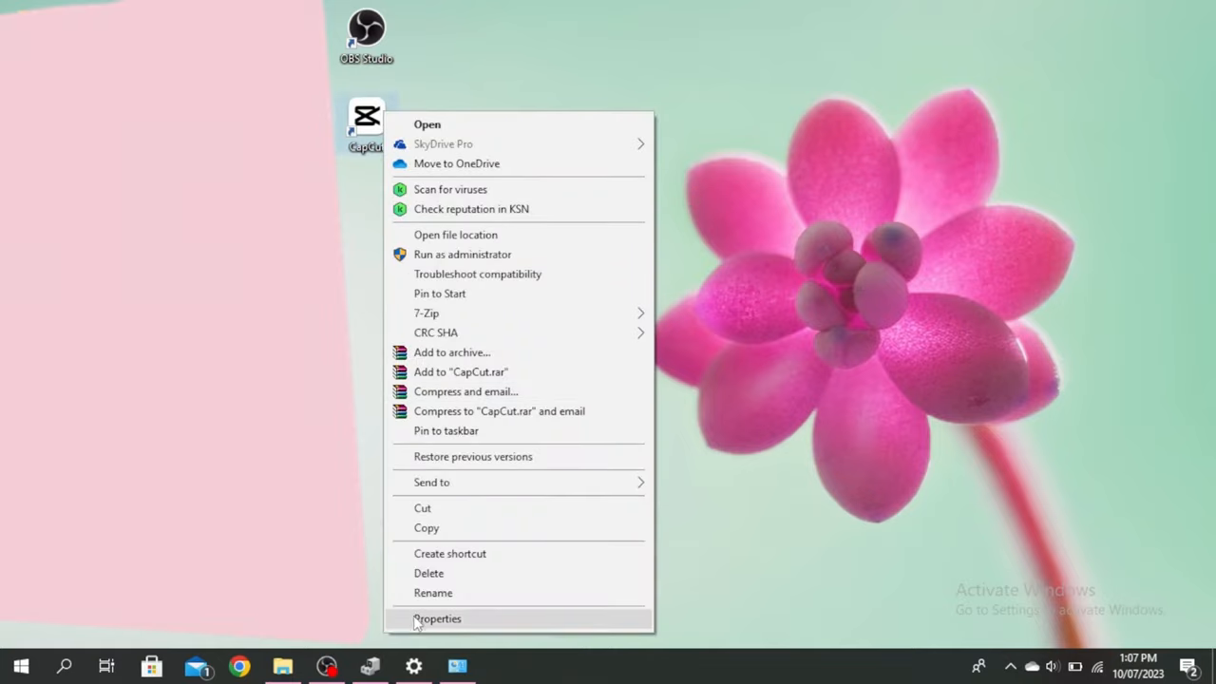
click(437, 619)
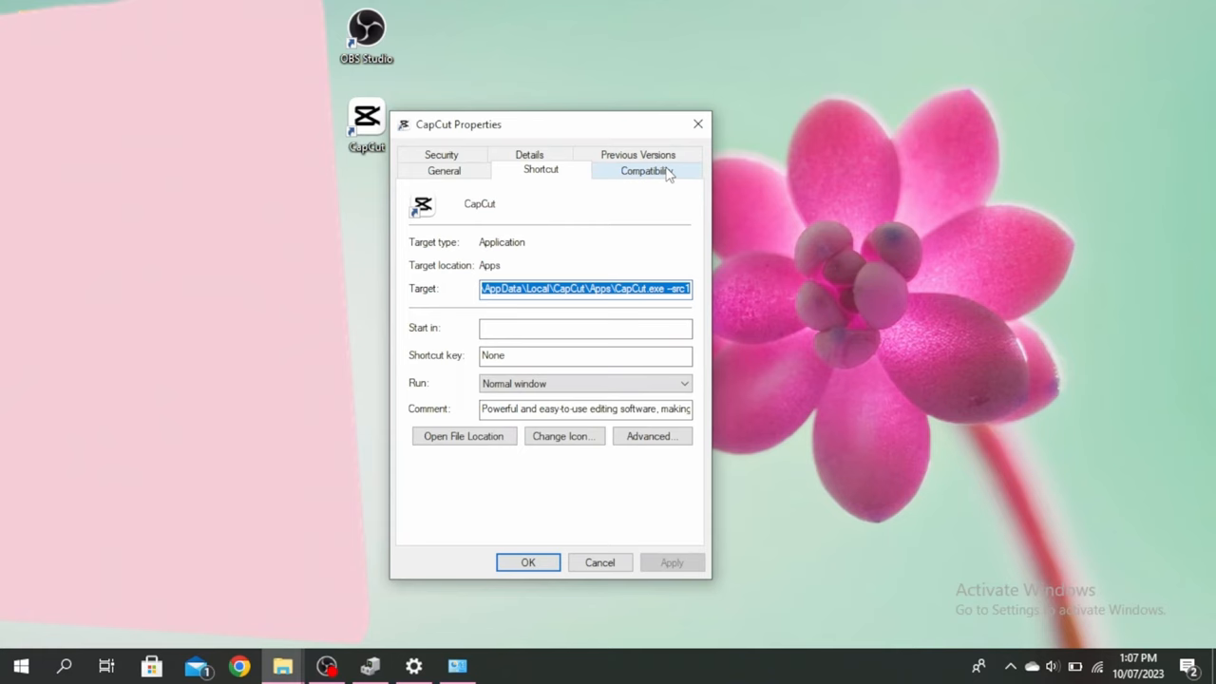
click(646, 170)
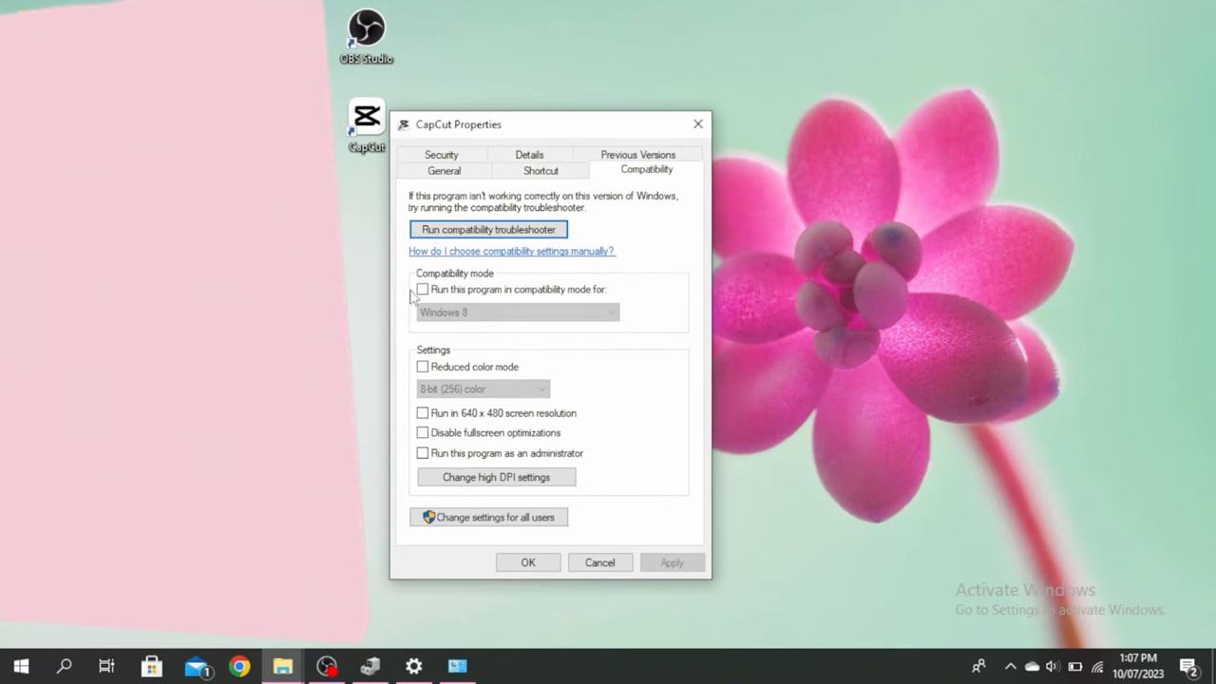
mouse_move(519, 313)
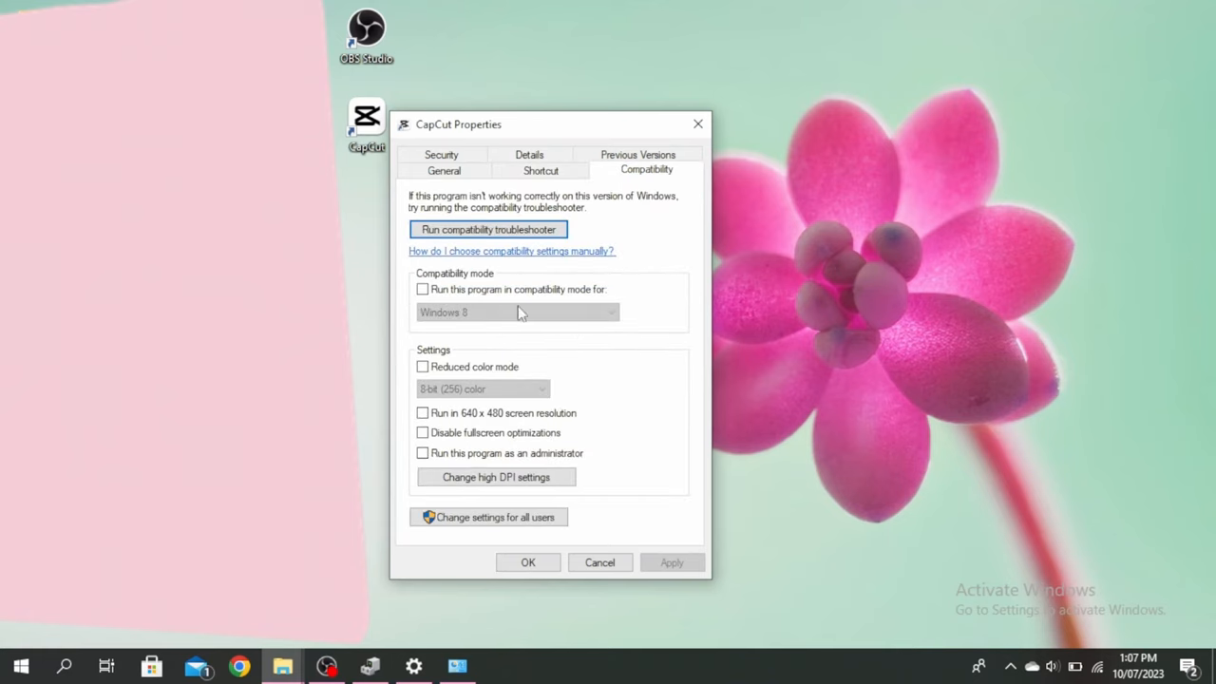
mouse_move(645, 345)
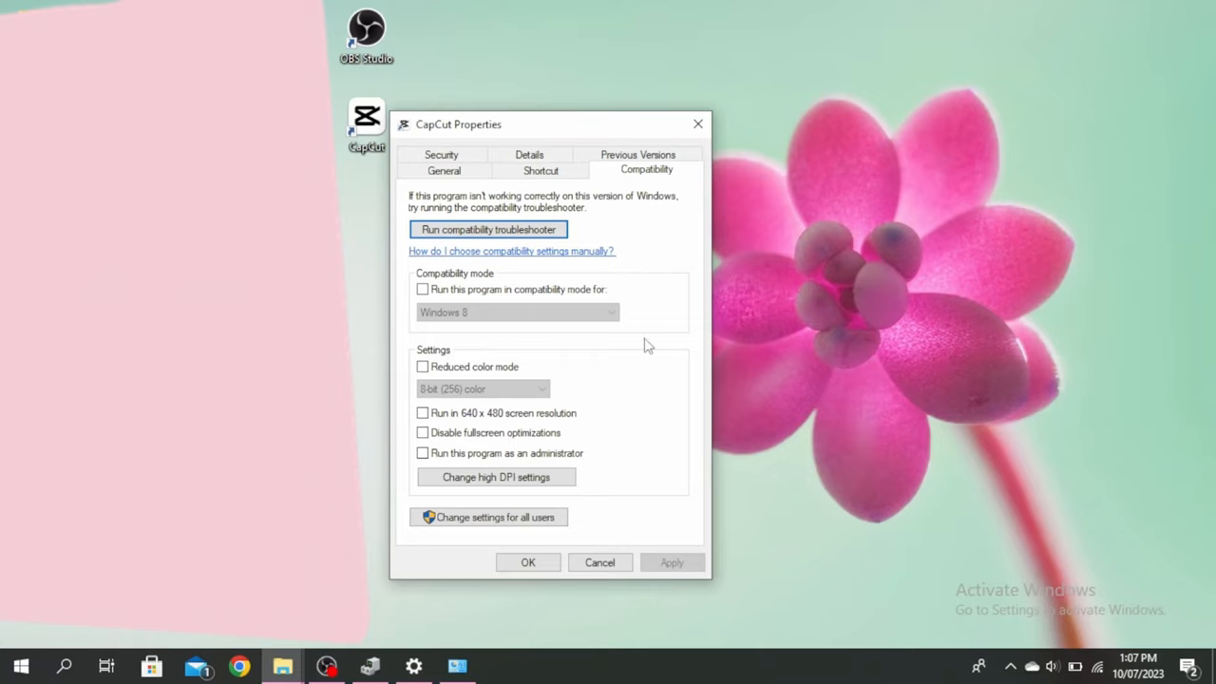
mouse_move(565, 403)
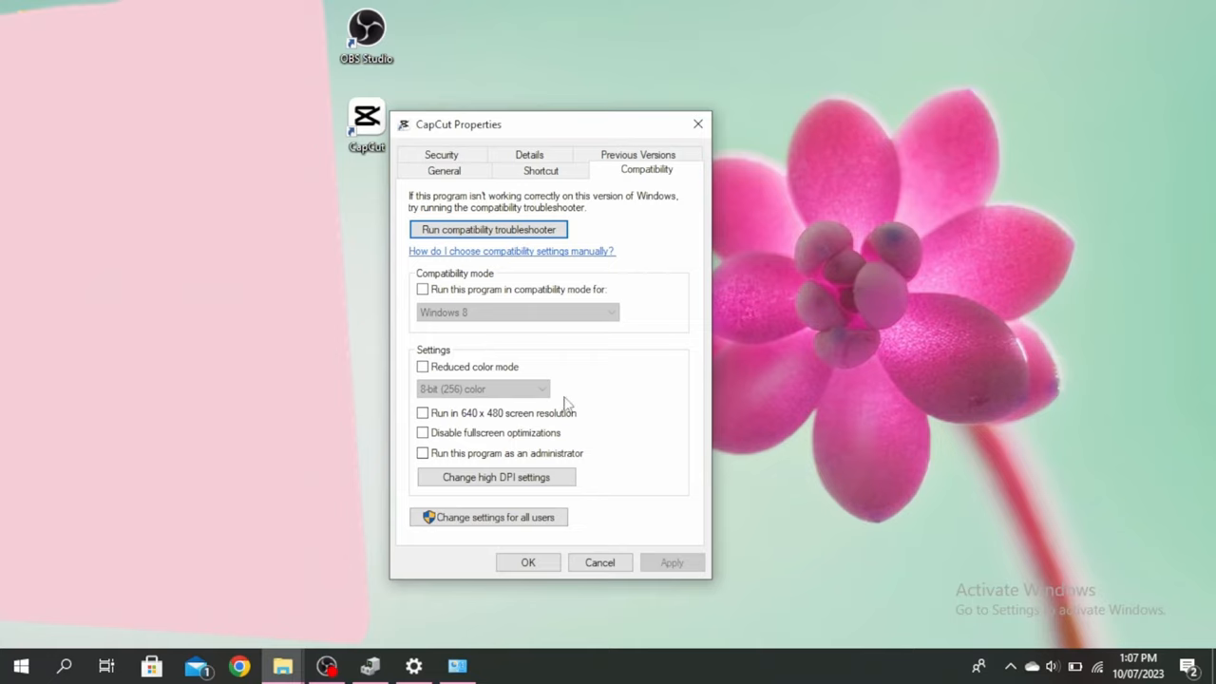
mouse_move(673, 397)
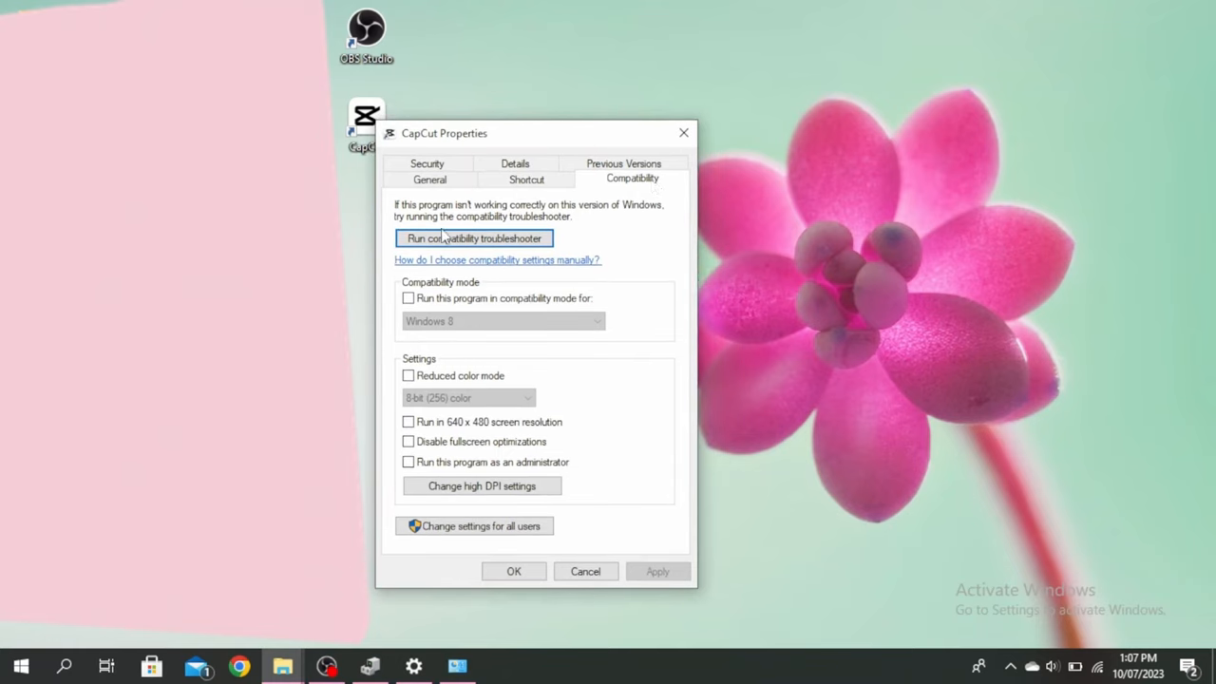
mouse_move(685, 222)
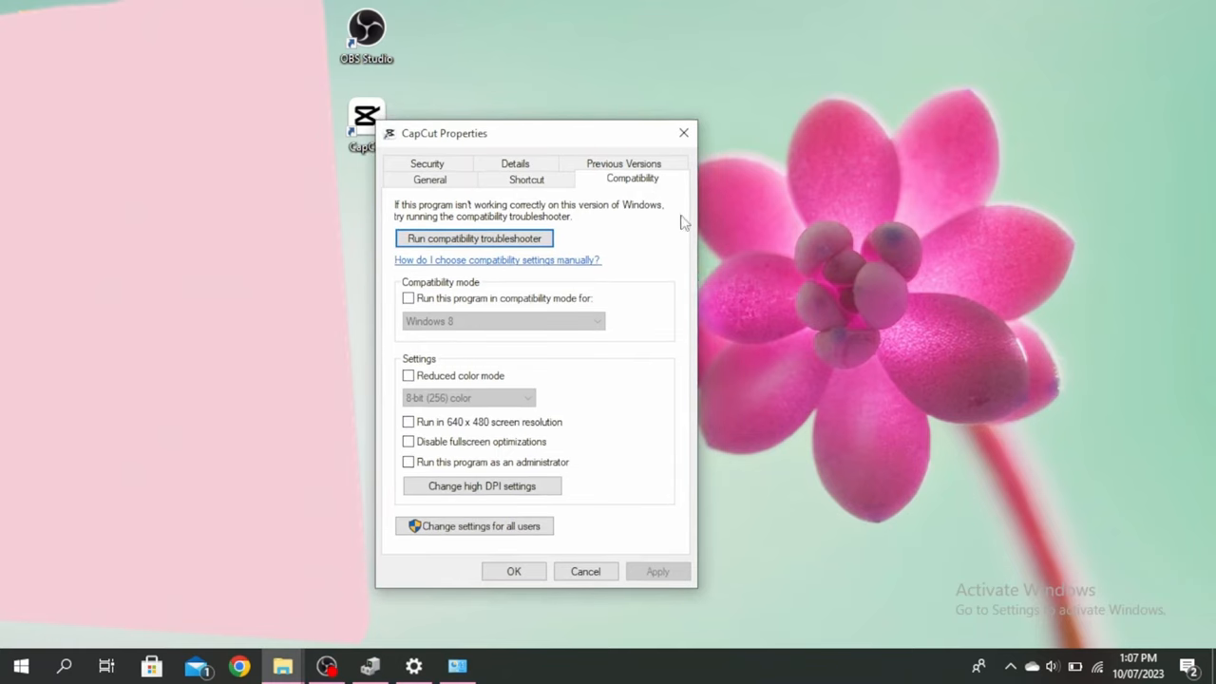